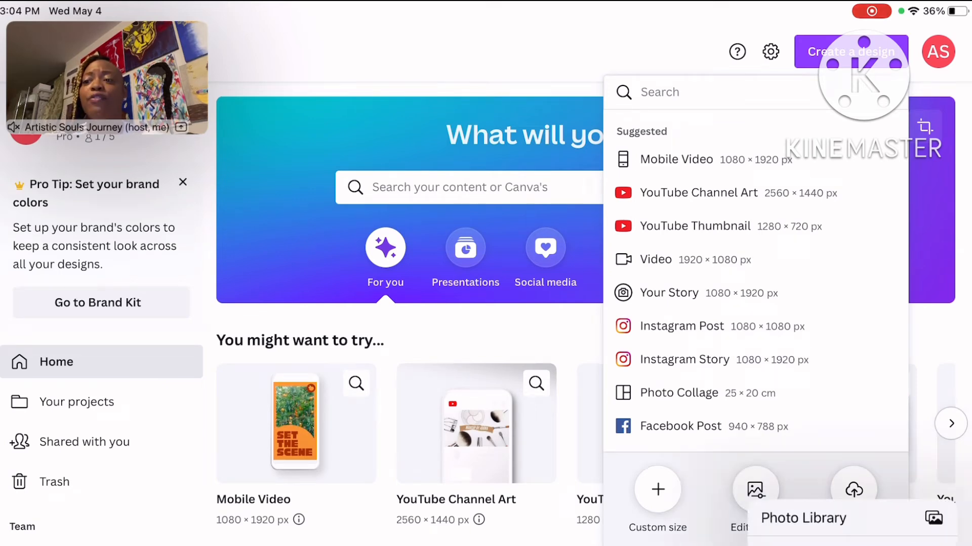
Step: Start a design from a device photo and browse the photo library for the apron portrait
{"action": "left_click", "coordinate": [755, 489]}
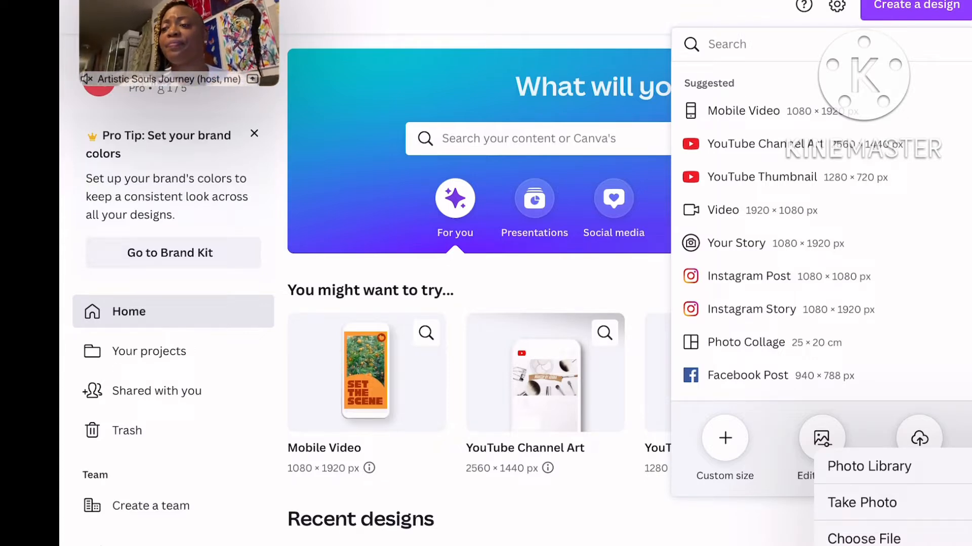
{"action": "left_click", "coordinate": [868, 465]}
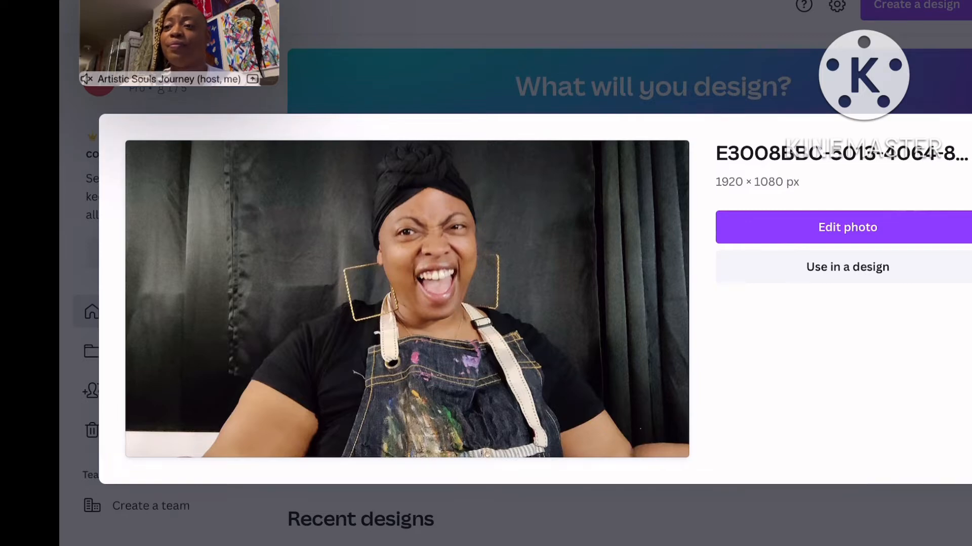
Step: Open the apron portrait from the preview dialog into the Canva editor
{"action": "left_click", "coordinate": [846, 266]}
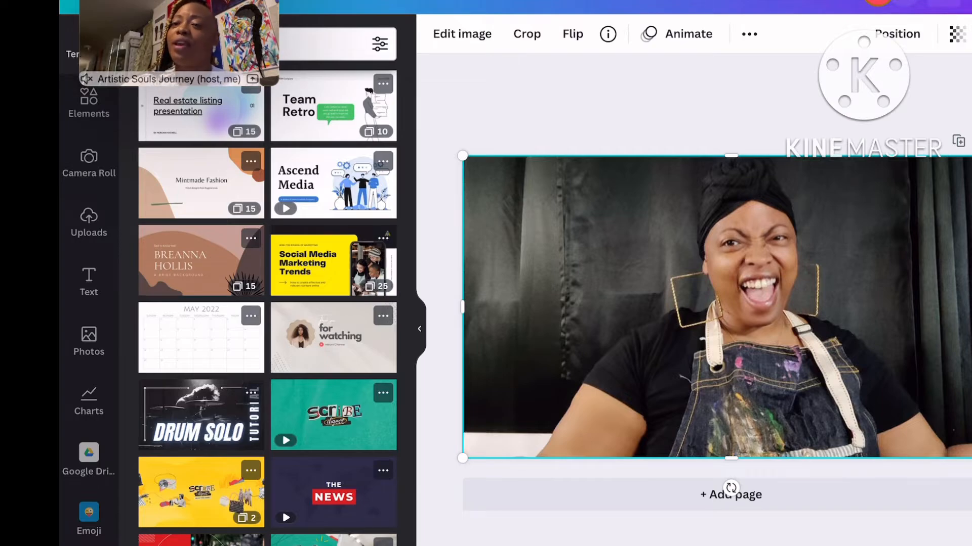
Step: Remove the dark curtain background so the portrait stands on plain white
{"action": "left_click", "coordinate": [461, 34]}
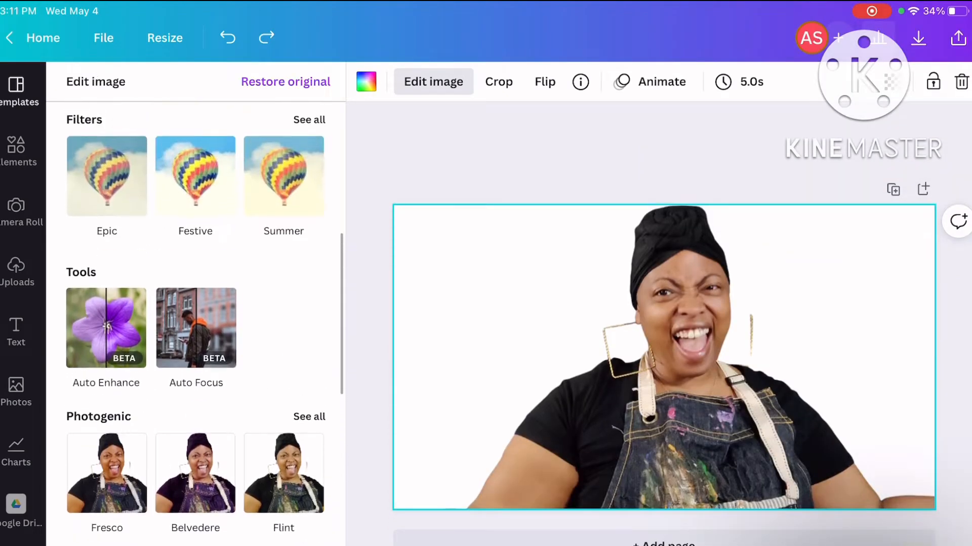
{"action": "scroll", "scroll_direction": "down", "scroll_amount": 3}
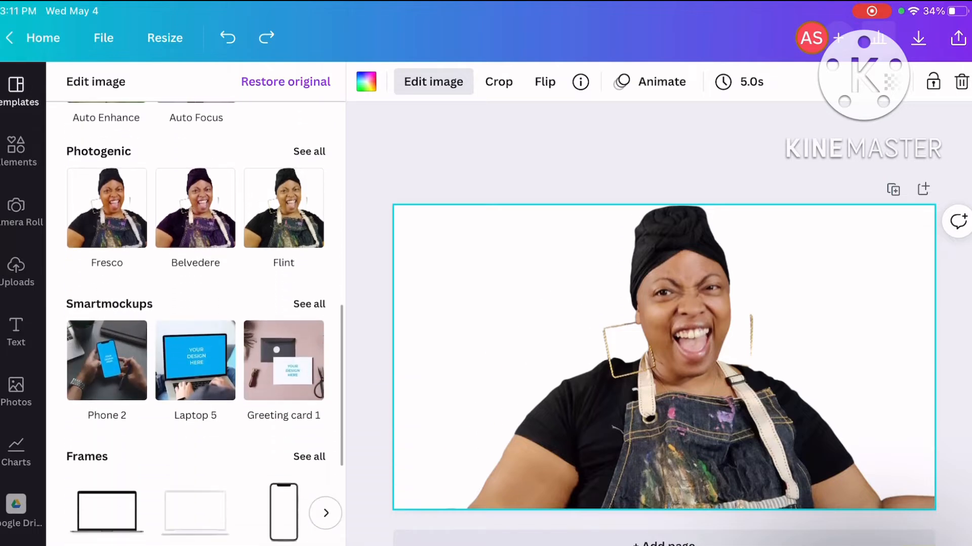
{"action": "scroll", "scroll_direction": "down", "scroll_amount": 3}
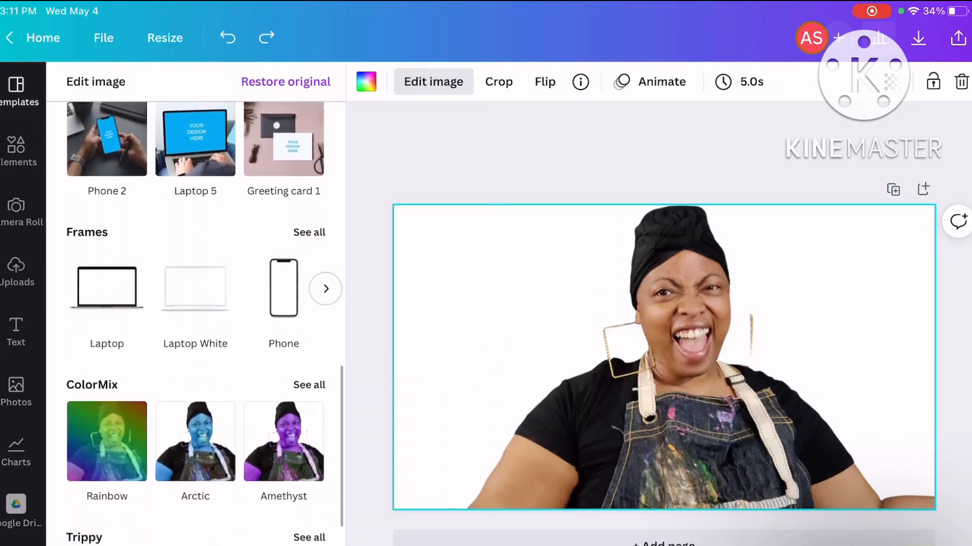
Step: Try the Phone, Laptop and Laptop White frames on the cutout portrait
{"action": "left_click", "coordinate": [283, 289]}
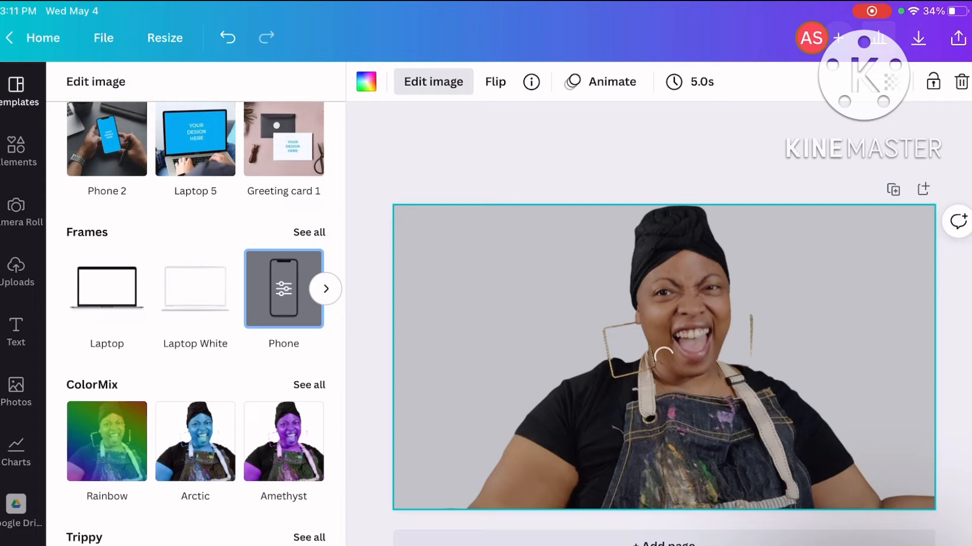
{"action": "left_click", "coordinate": [283, 289]}
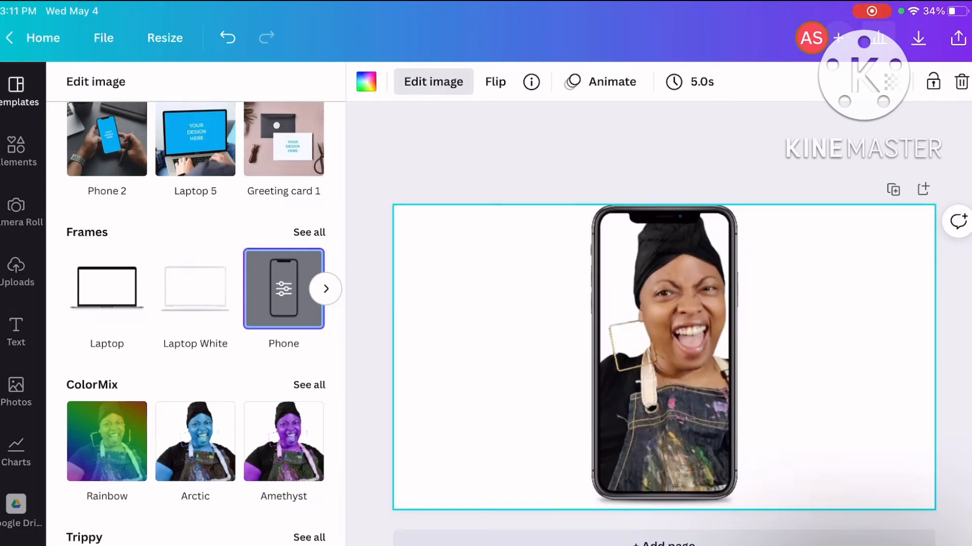
{"action": "left_click", "coordinate": [106, 288]}
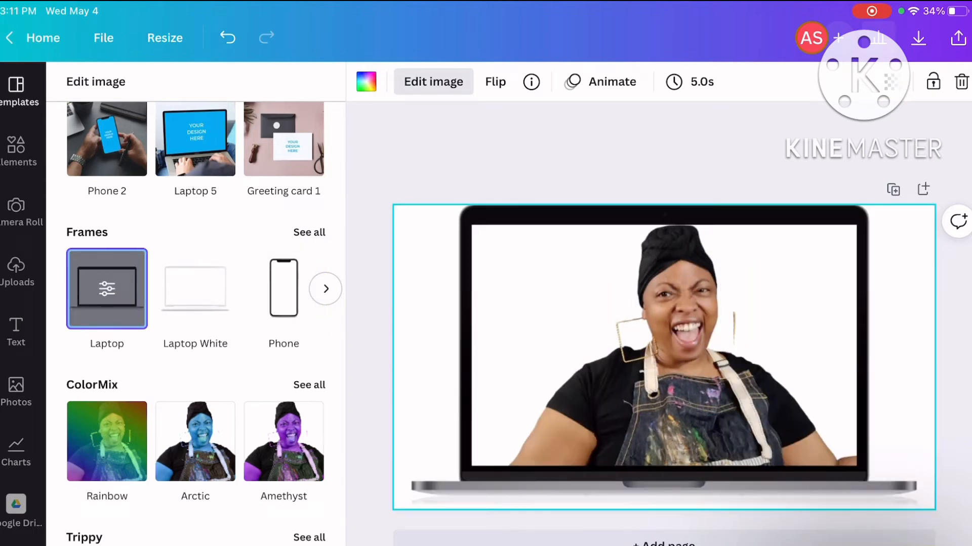
{"action": "left_click", "coordinate": [194, 289]}
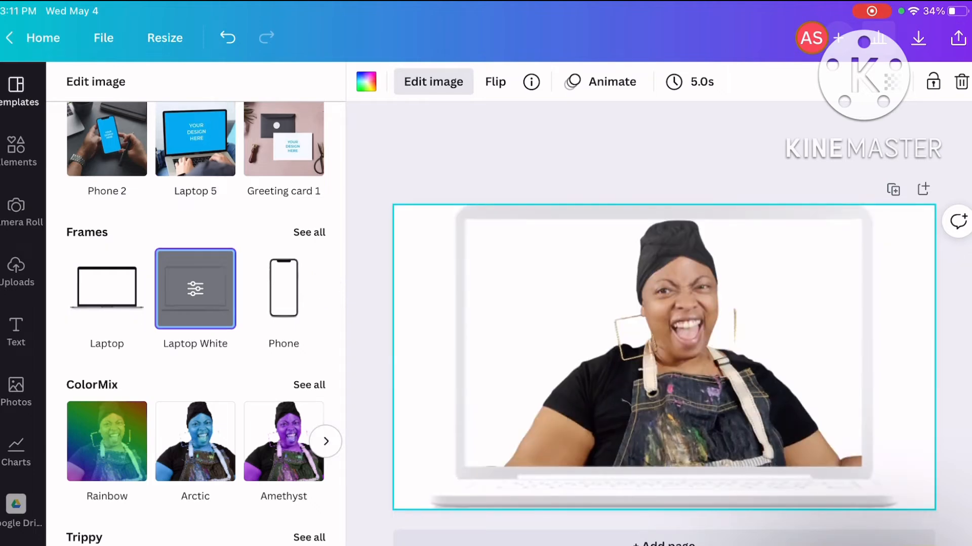
Step: Try Rainbow, Arctic, Amethyst and Spin liquify effects, then leave the portrait plain
{"action": "left_click", "coordinate": [106, 442]}
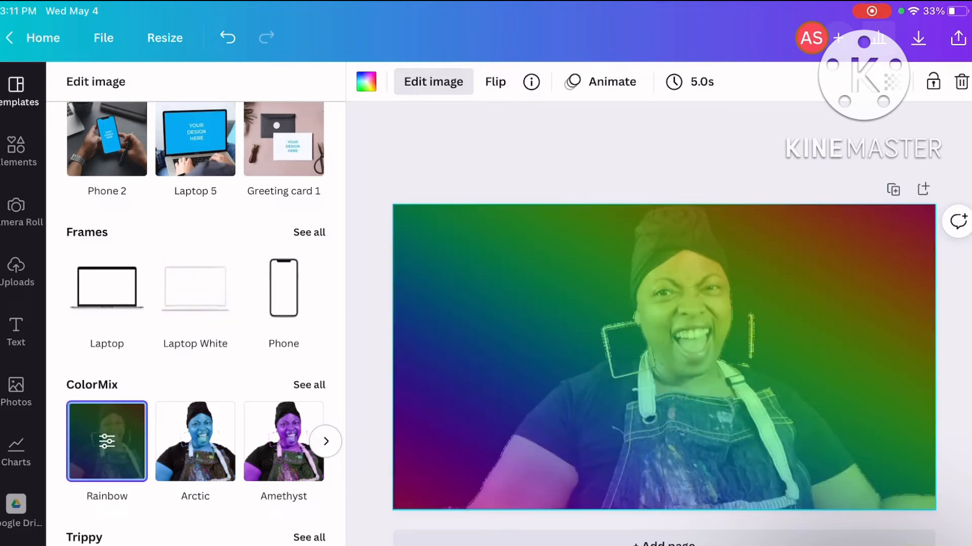
{"action": "left_click", "coordinate": [195, 441]}
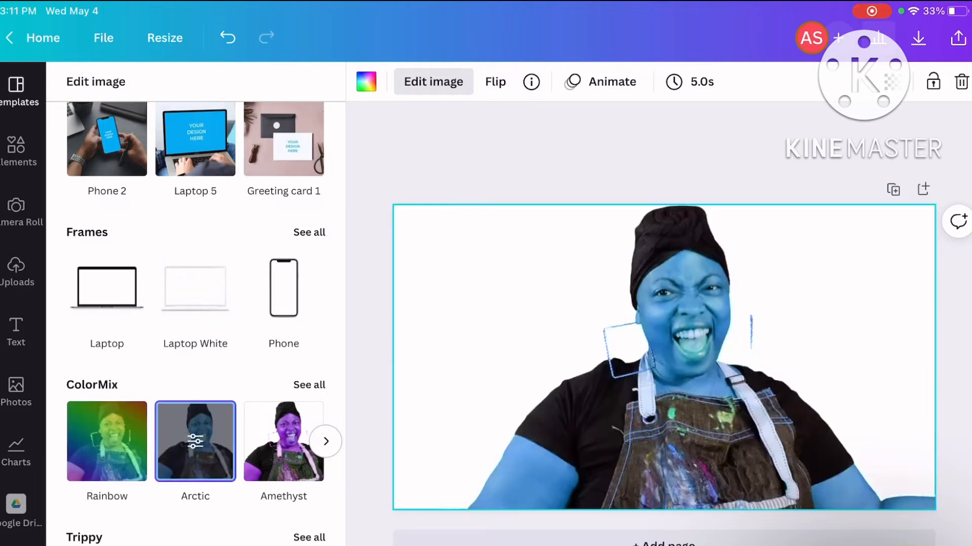
{"action": "left_click", "coordinate": [284, 442]}
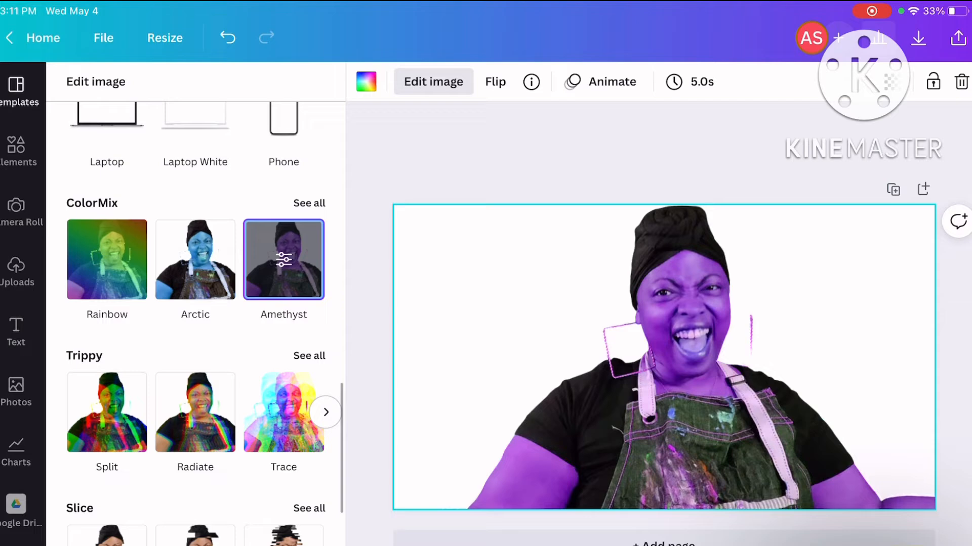
{"action": "left_click", "coordinate": [106, 413]}
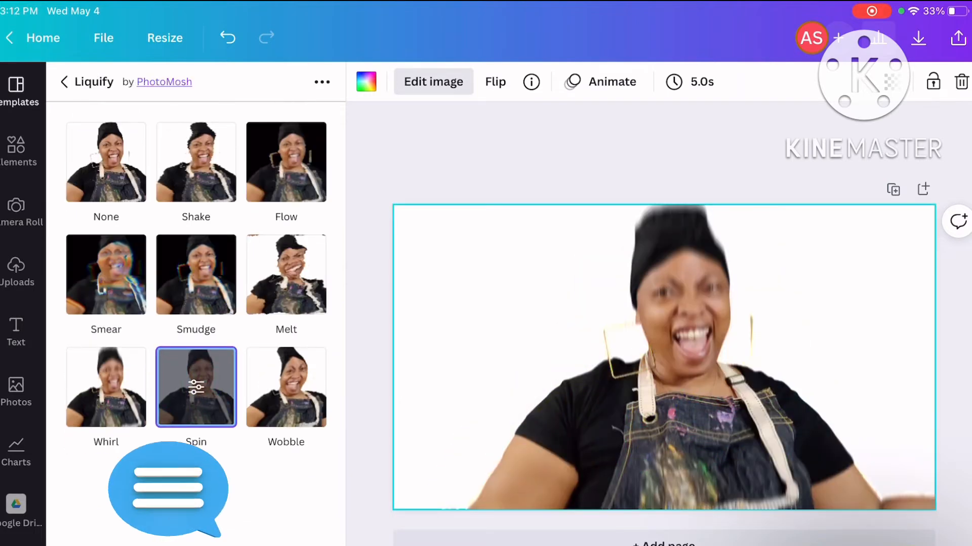
{"action": "left_click", "coordinate": [107, 162]}
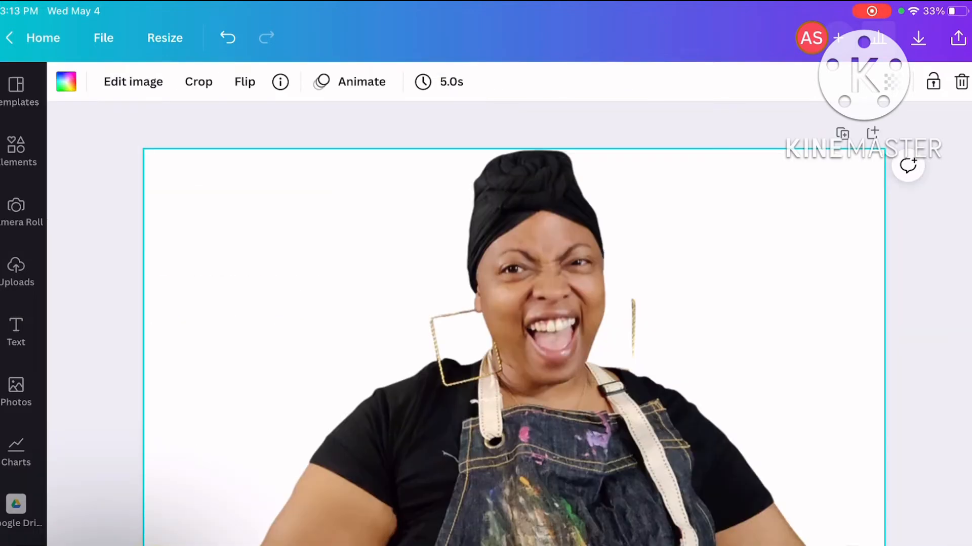
{"action": "left_click", "coordinate": [957, 37]}
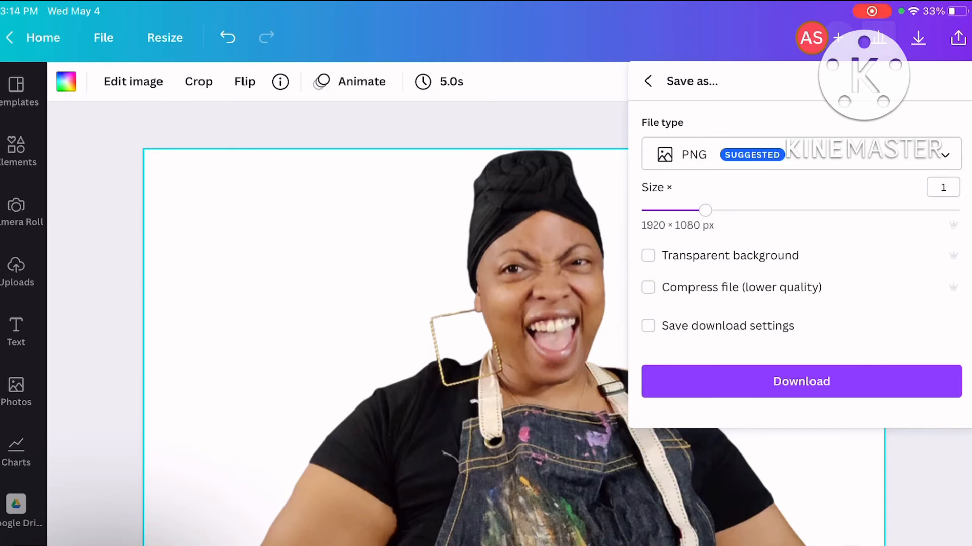
Step: Download the cutout portrait as a 1920×1080 PNG
{"action": "left_click", "coordinate": [799, 154]}
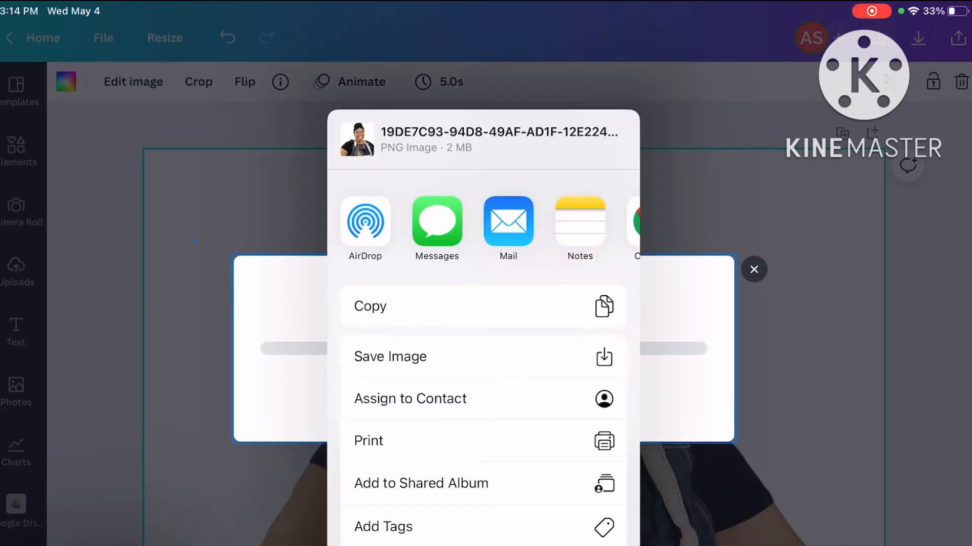
Step: Save the PNG to iCloud Drive and the camera roll, then dismiss the confirmation
{"action": "left_click", "coordinate": [390, 356]}
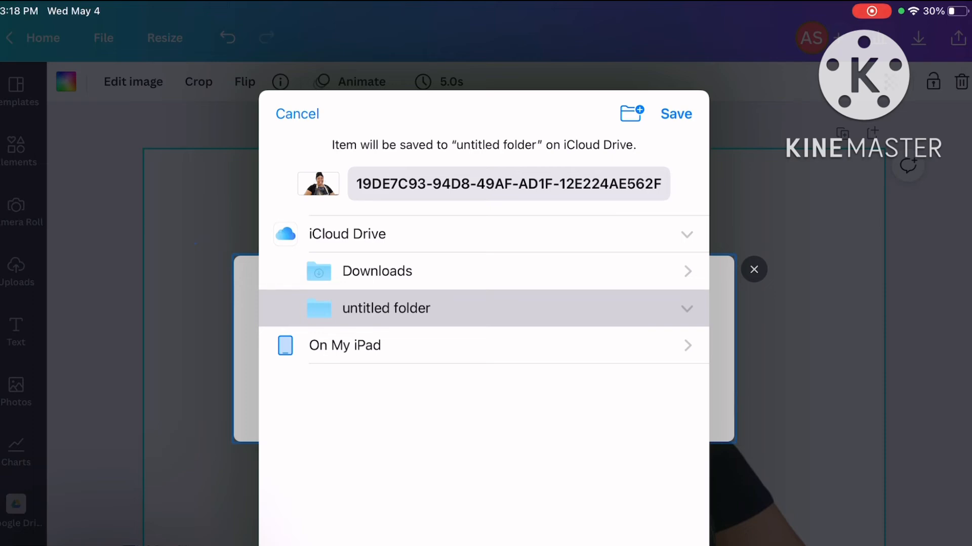
{"action": "left_click", "coordinate": [676, 113]}
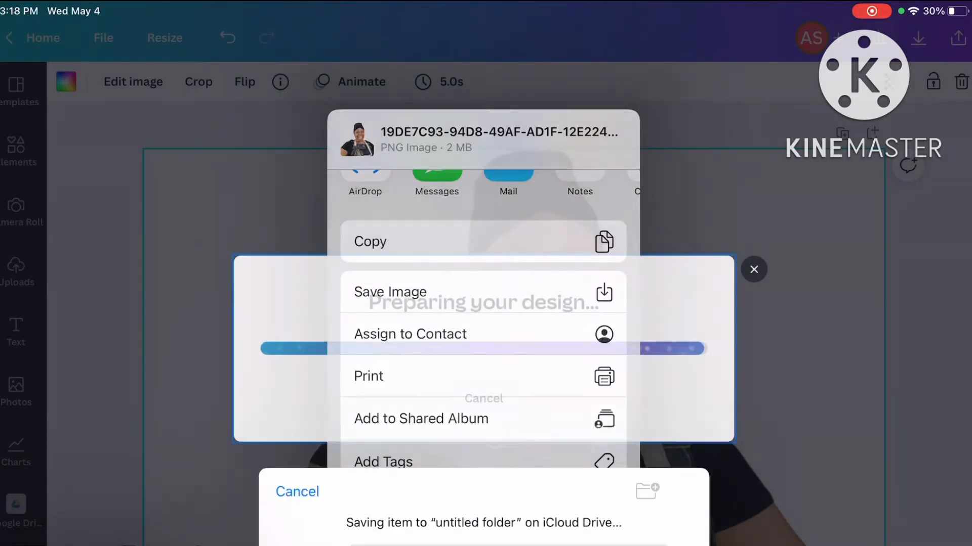
{"action": "left_click", "coordinate": [390, 291]}
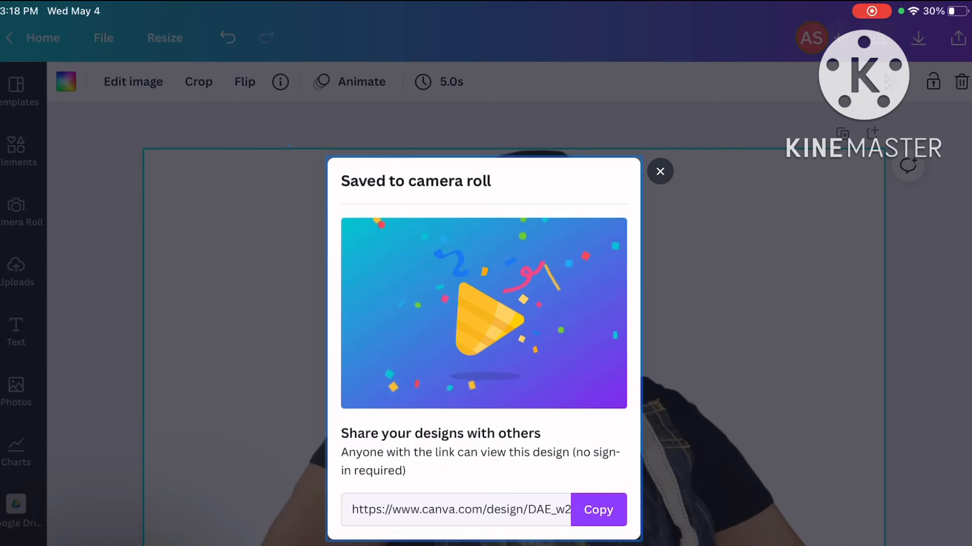
{"action": "left_click", "coordinate": [659, 171]}
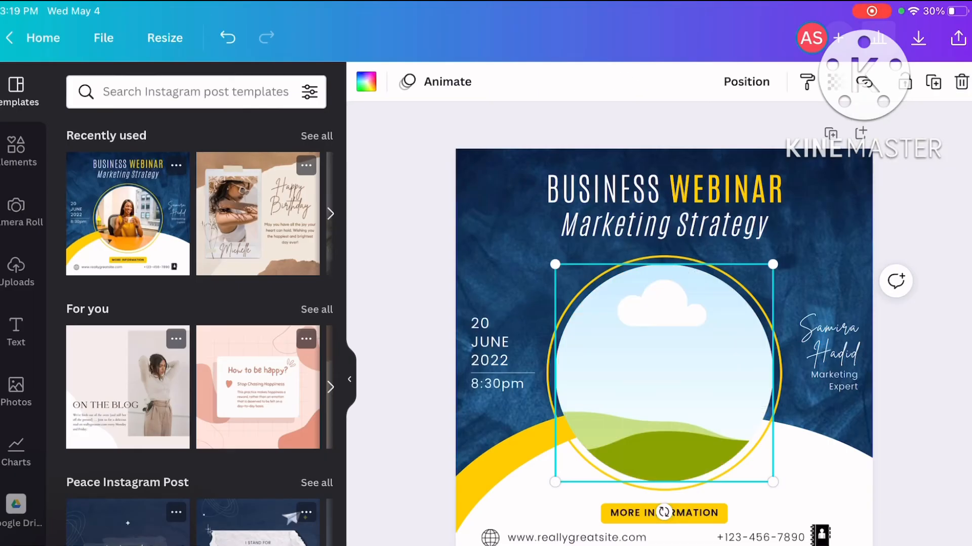
Step: Pick the white-background cutout portrait from the camera roll for the Business Webinar post
{"action": "left_click", "coordinate": [15, 211]}
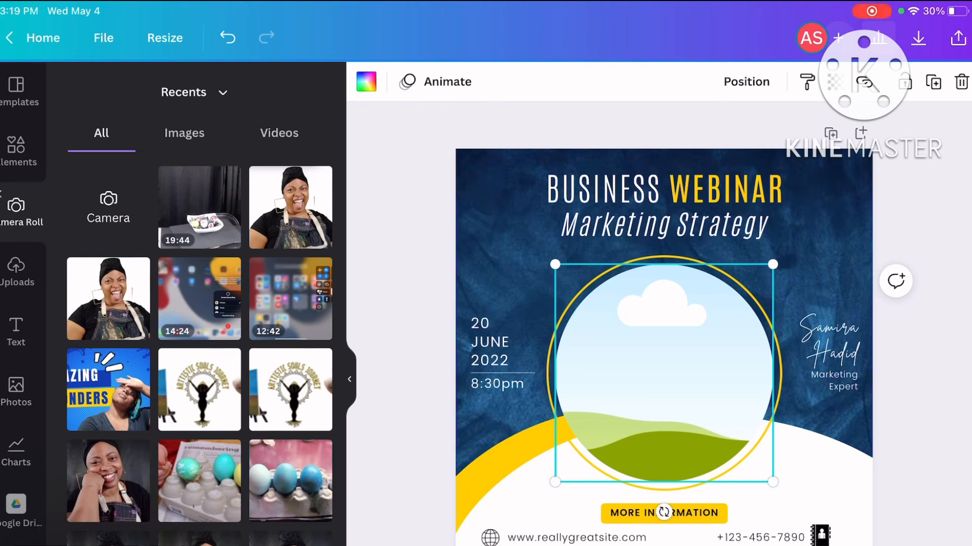
{"action": "left_click", "coordinate": [291, 207]}
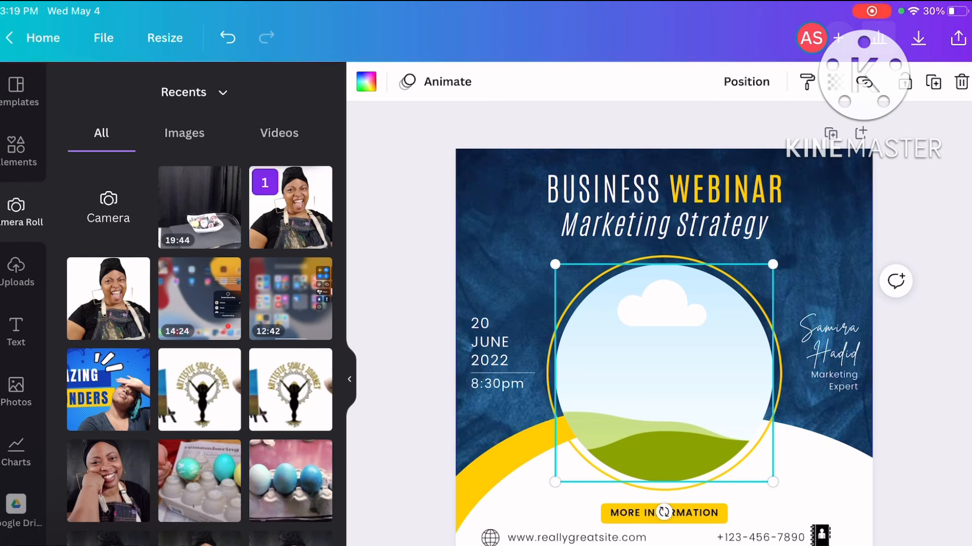